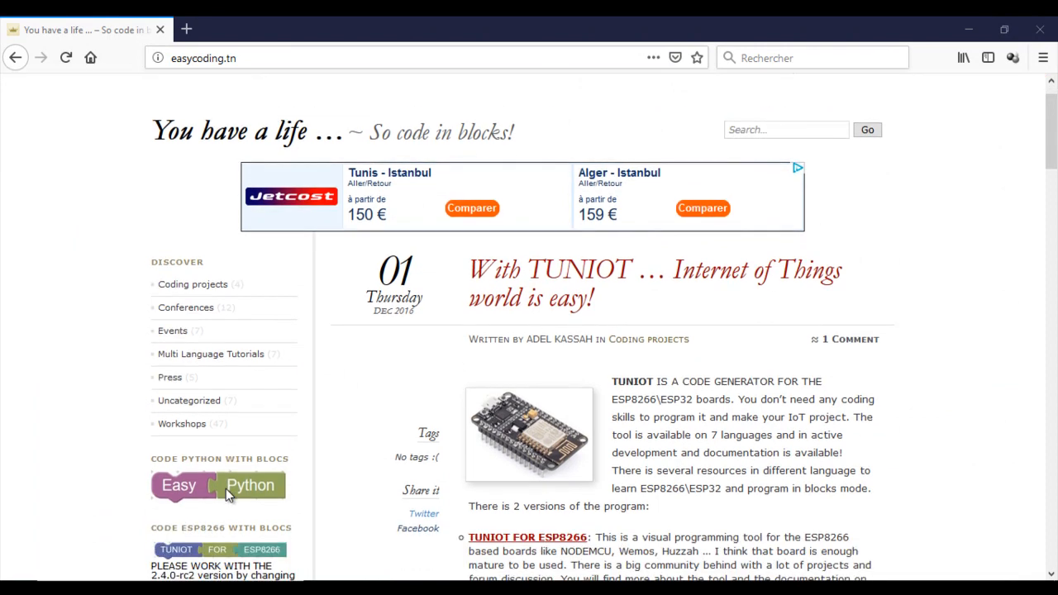
Scroll down the easycoding.tn page to reach the TUNIOT for ESP8266 editor
{"action": "scroll", "scroll_direction": "down", "scroll_amount": 3}
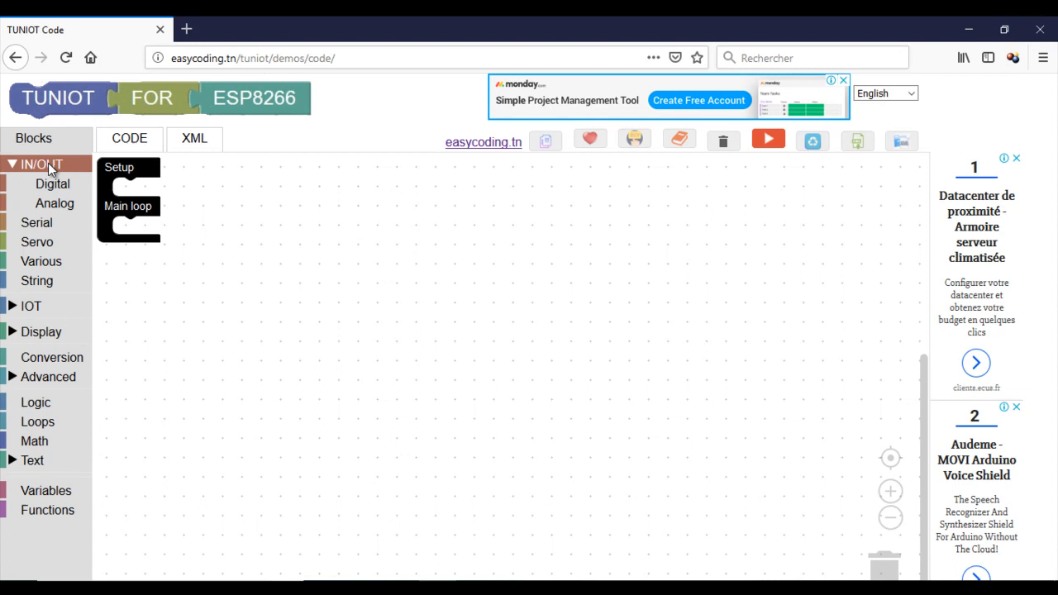
Browse the IN/OUT Analog blocks to place the 'Analog read PIN# A0' block
{"action": "left_click", "coordinate": [55, 202]}
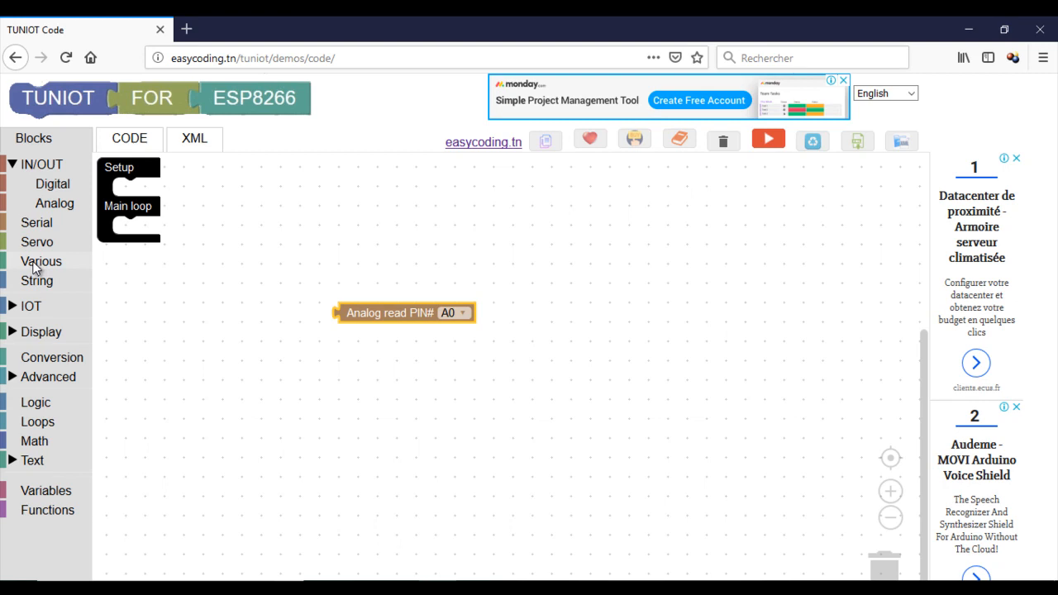
{"action": "left_click", "coordinate": [36, 222]}
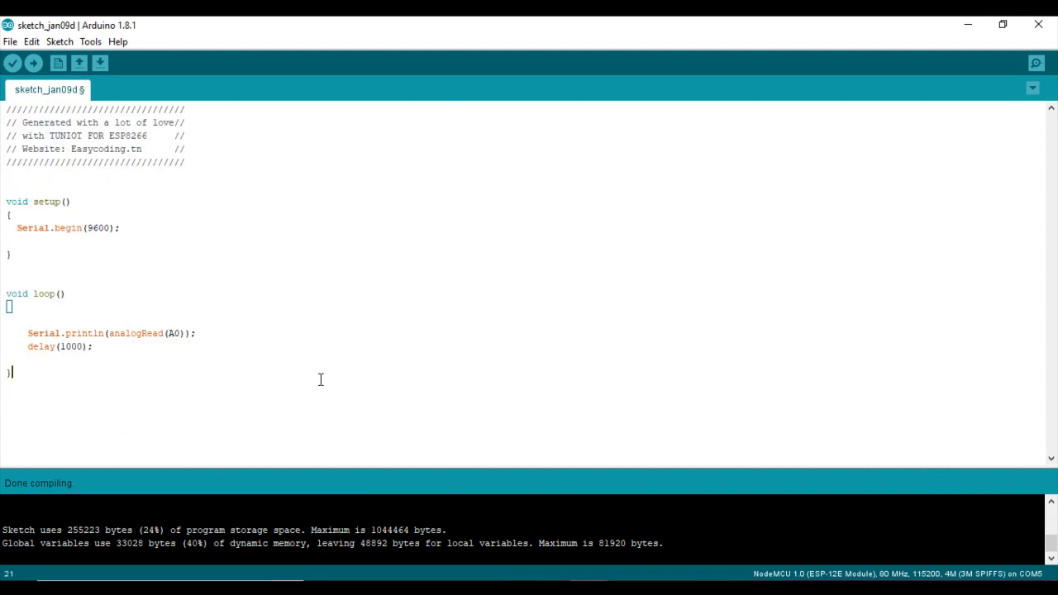
Upload the sketch to the NodeMCU and view the reading 27 in the Serial Monitor
{"action": "left_click", "coordinate": [33, 63]}
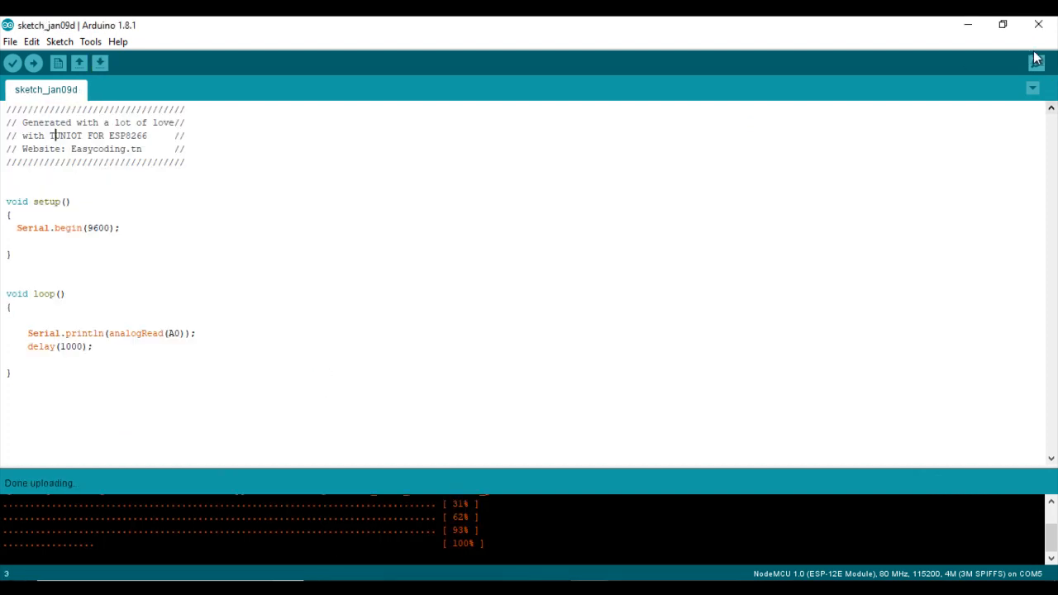
{"action": "left_click", "coordinate": [1036, 63]}
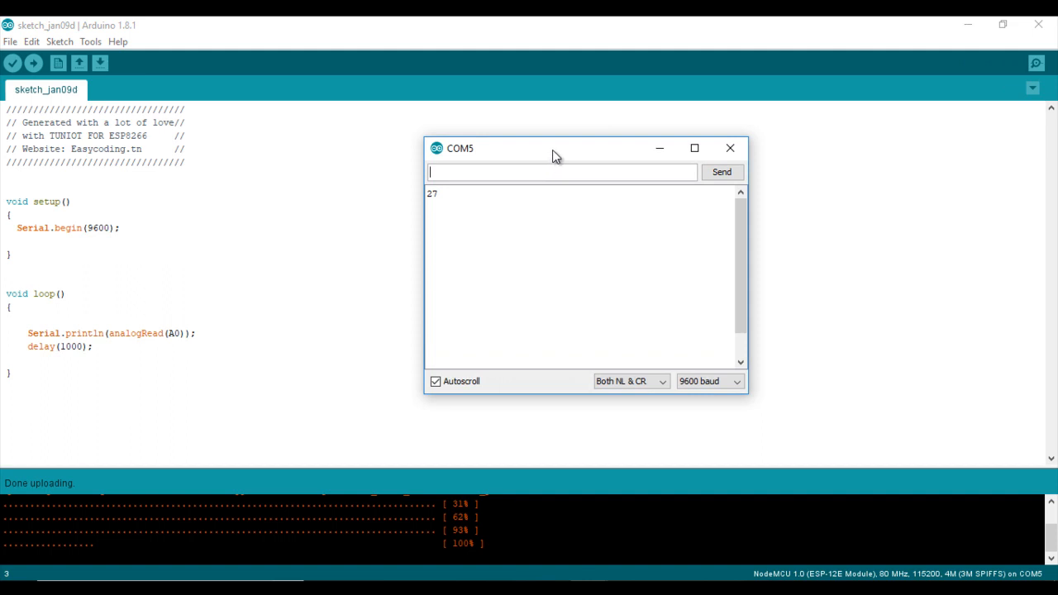